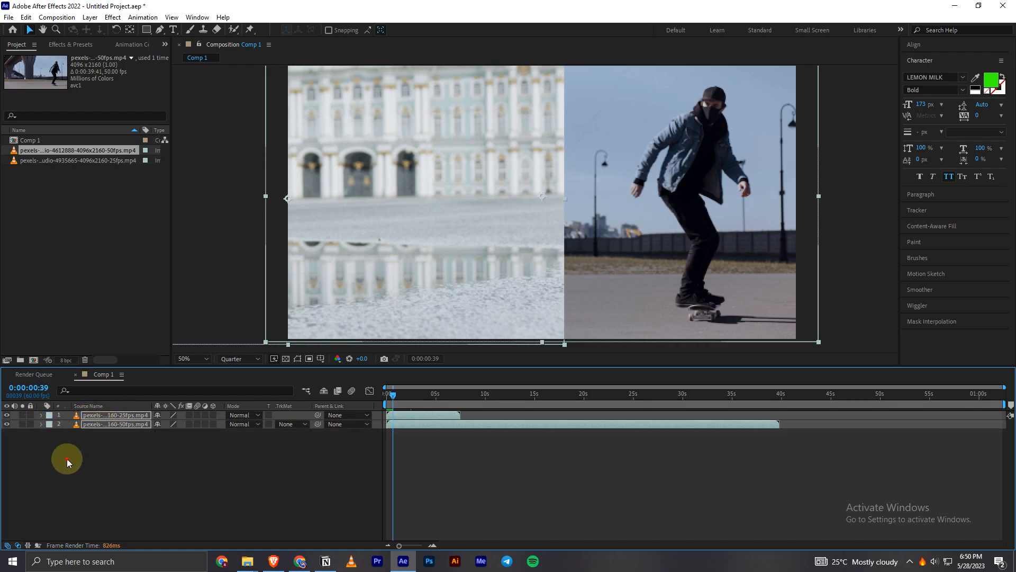
{"action": "mouse_move", "coordinate": [126, 427]}
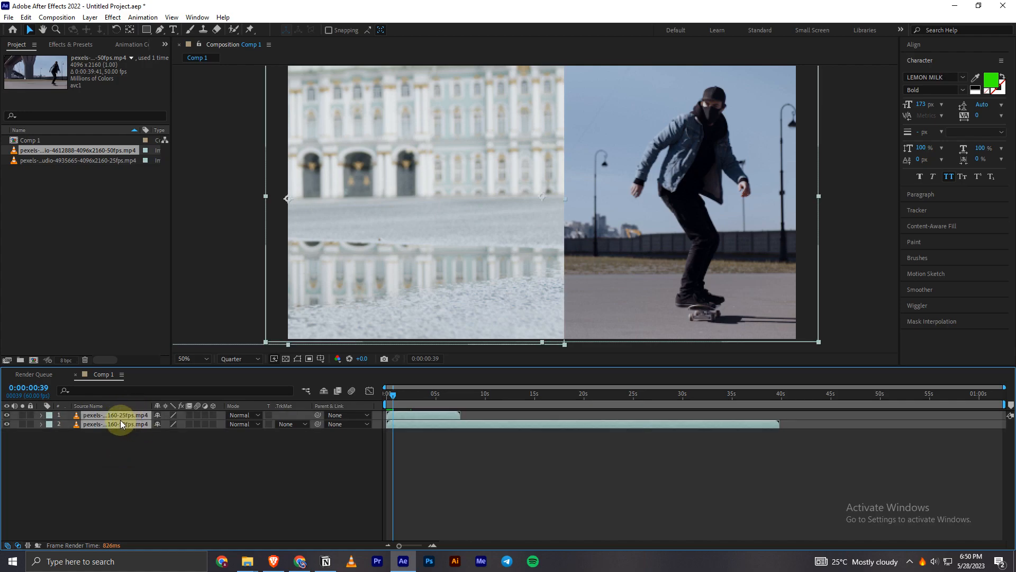
Bring up the context menu for the two selected video layers in Comp 1
{"action": "right_click", "coordinate": [120, 423]}
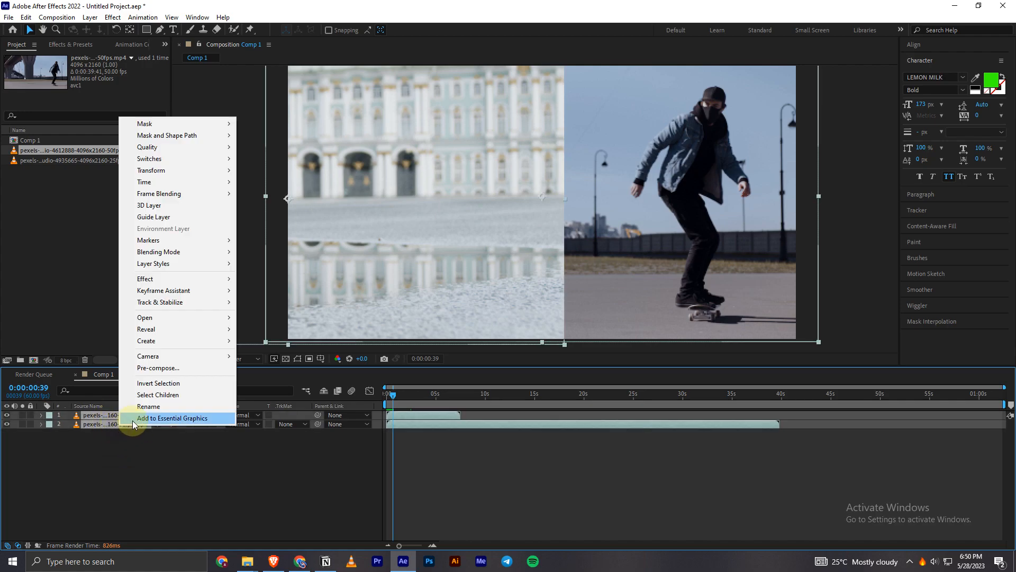
{"action": "mouse_move", "coordinate": [180, 377]}
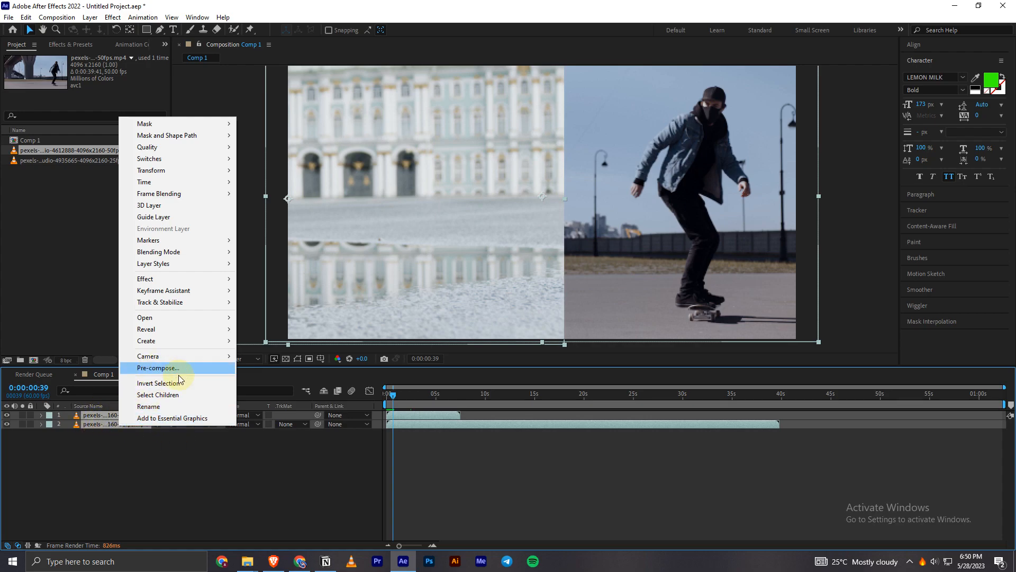
Pre-compose the two layers into a new composition named 'Skating', moving all attributes
{"action": "left_click", "coordinate": [158, 367]}
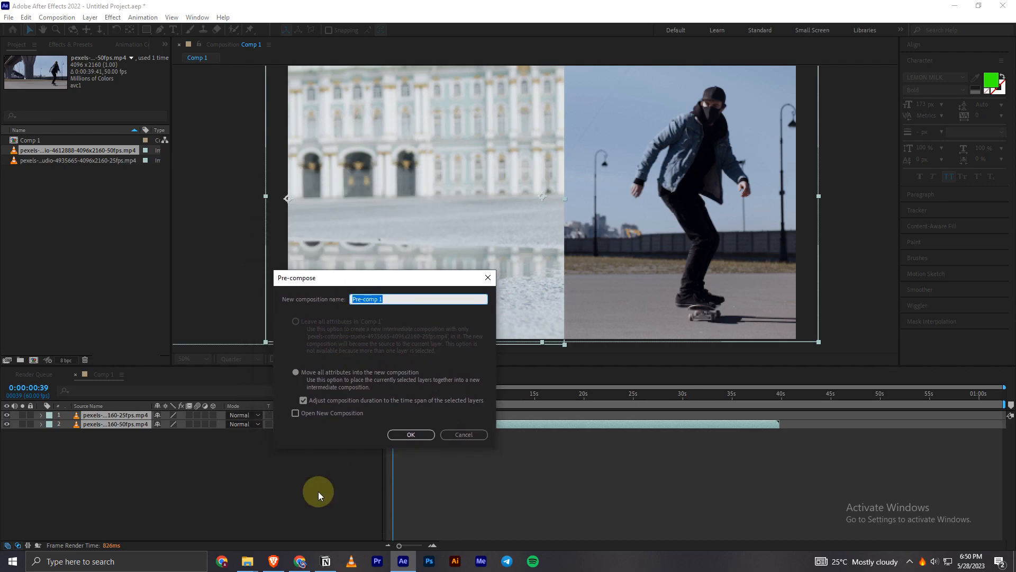
{"action": "mouse_move", "coordinate": [319, 445]}
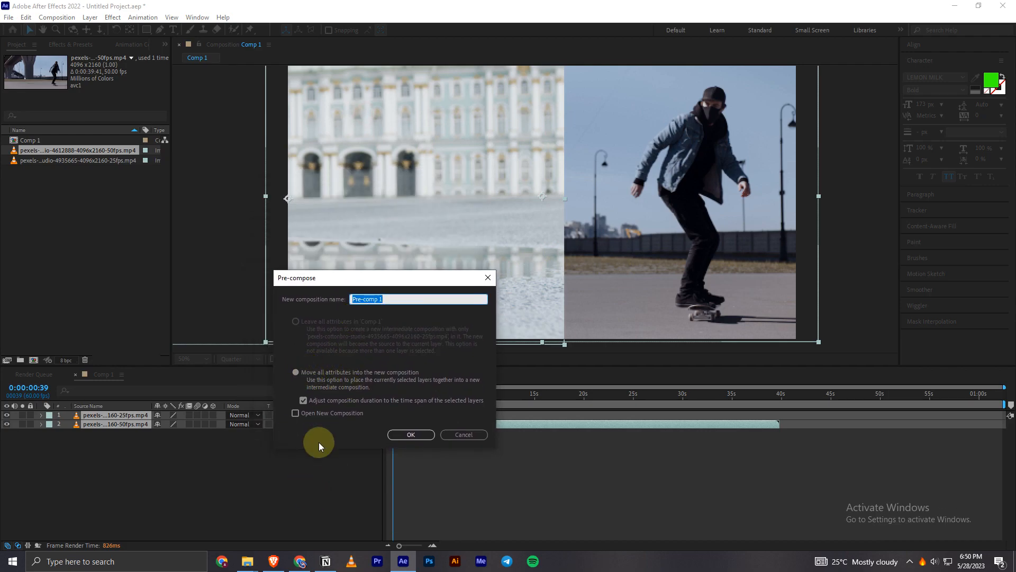
{"action": "left_click", "coordinate": [296, 372]}
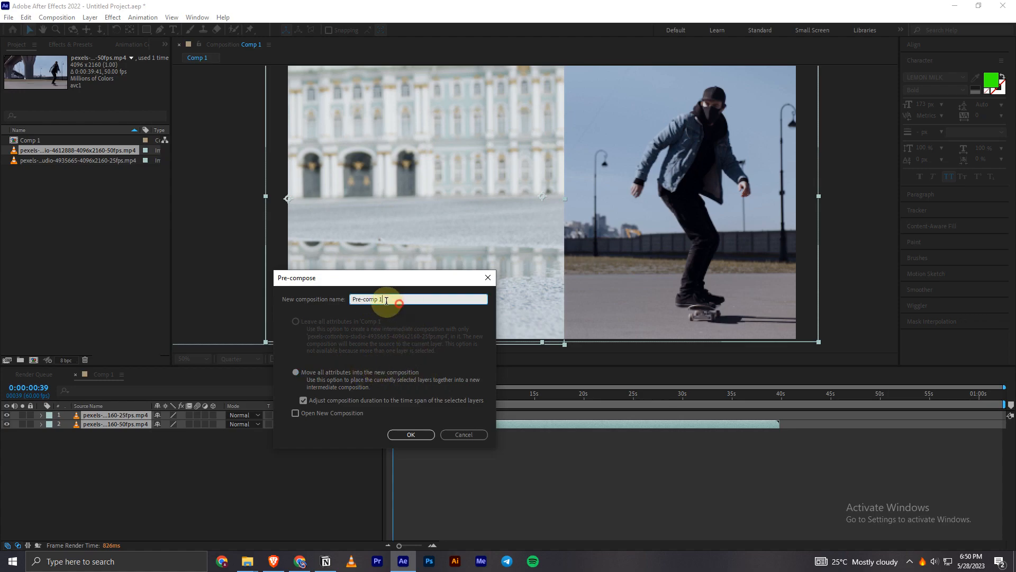
{"action": "triple_click", "coordinate": [368, 299]}
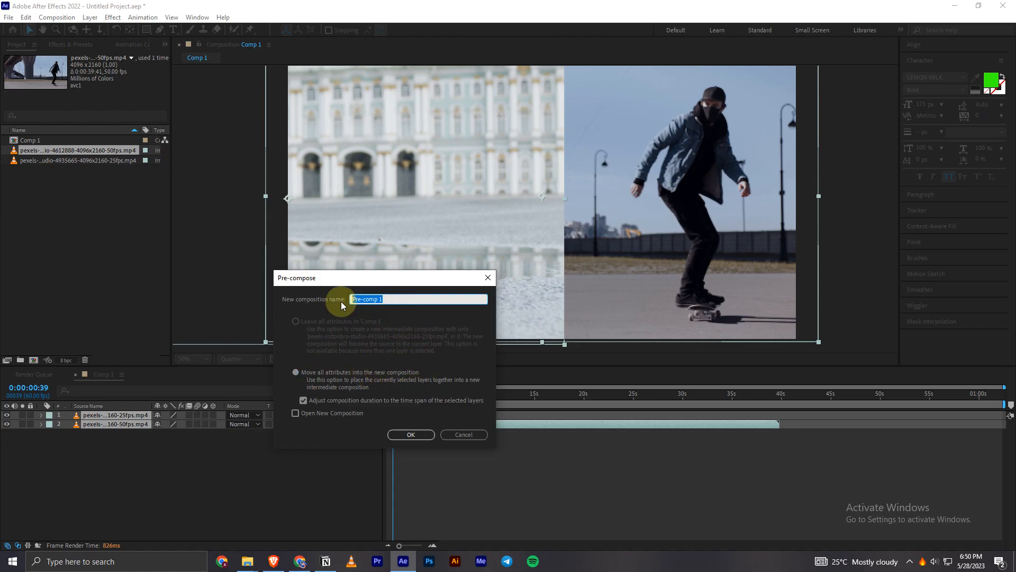
{"action": "type", "text": "Sa"}
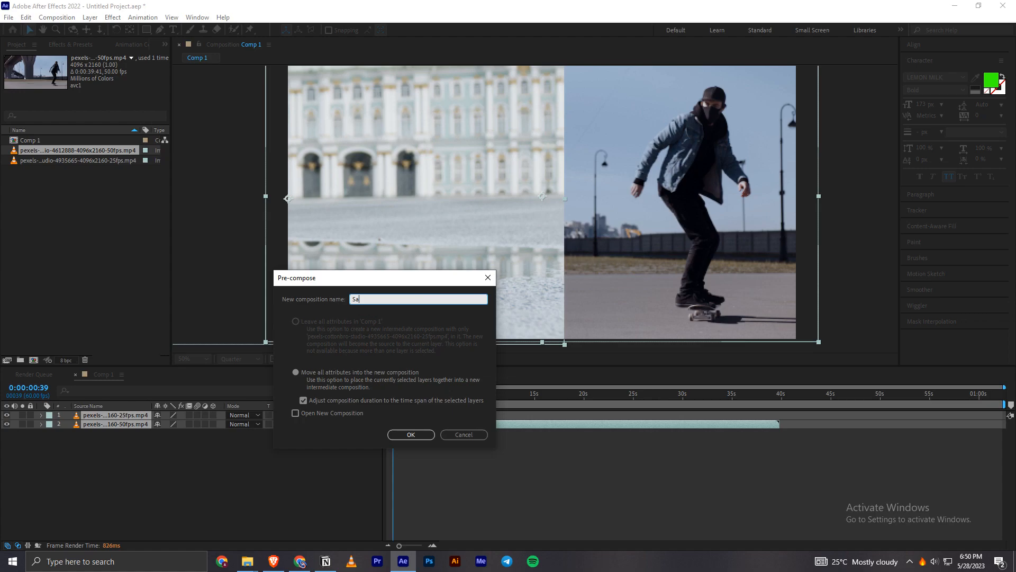
{"action": "type", "text": "Skating"}
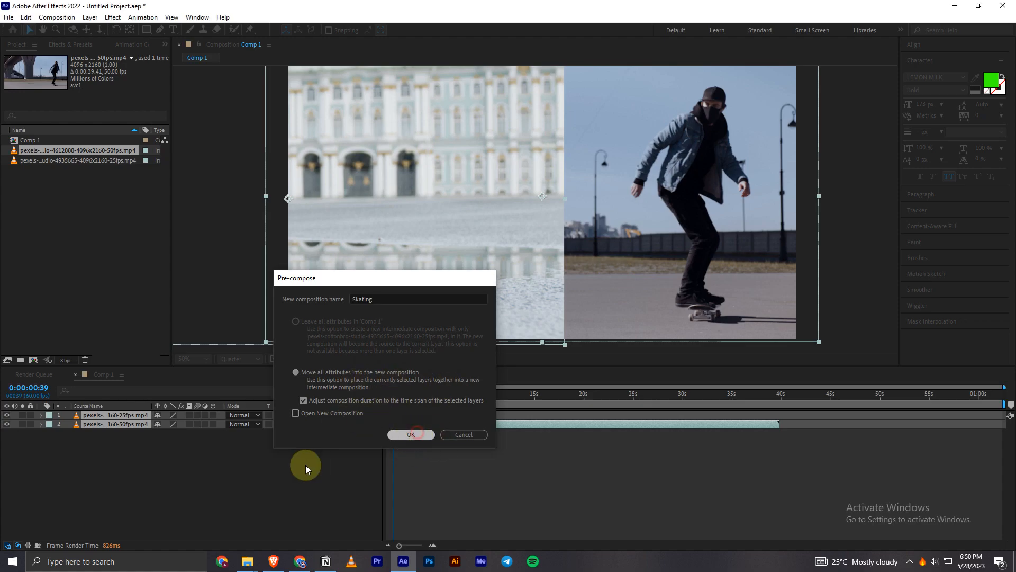
{"action": "left_click", "coordinate": [411, 434]}
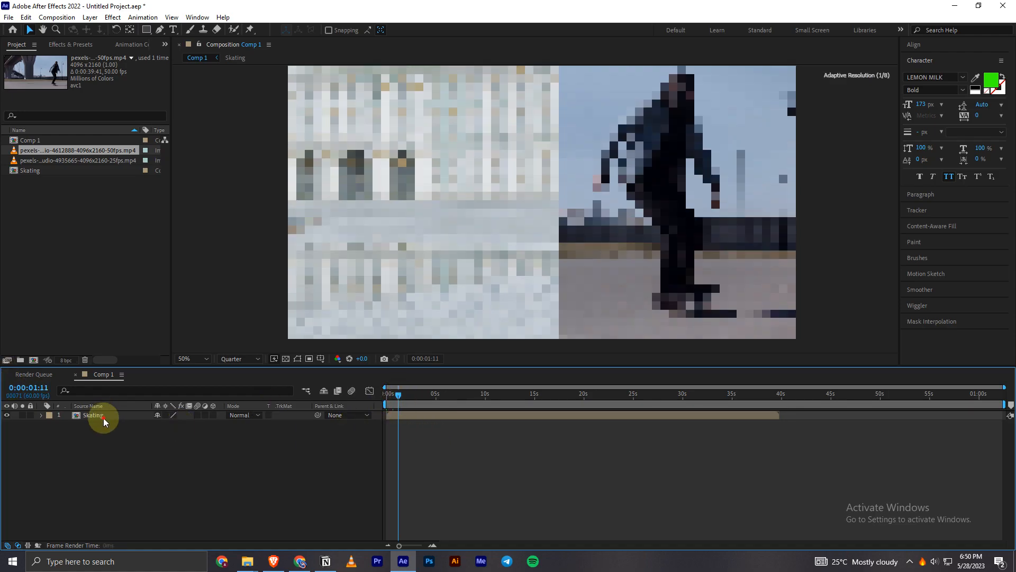
{"action": "double_click", "coordinate": [94, 414]}
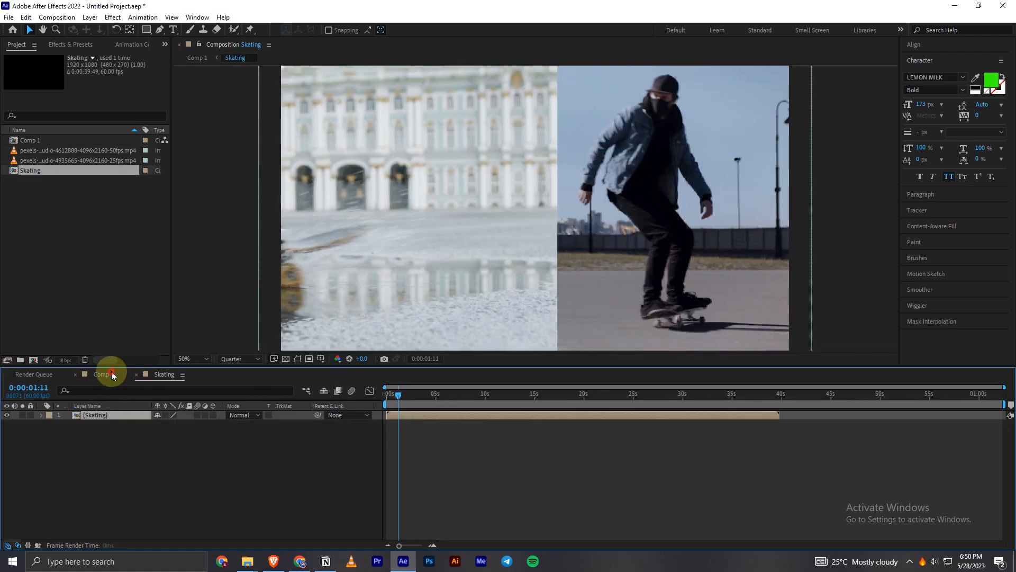
{"action": "left_click", "coordinate": [103, 374]}
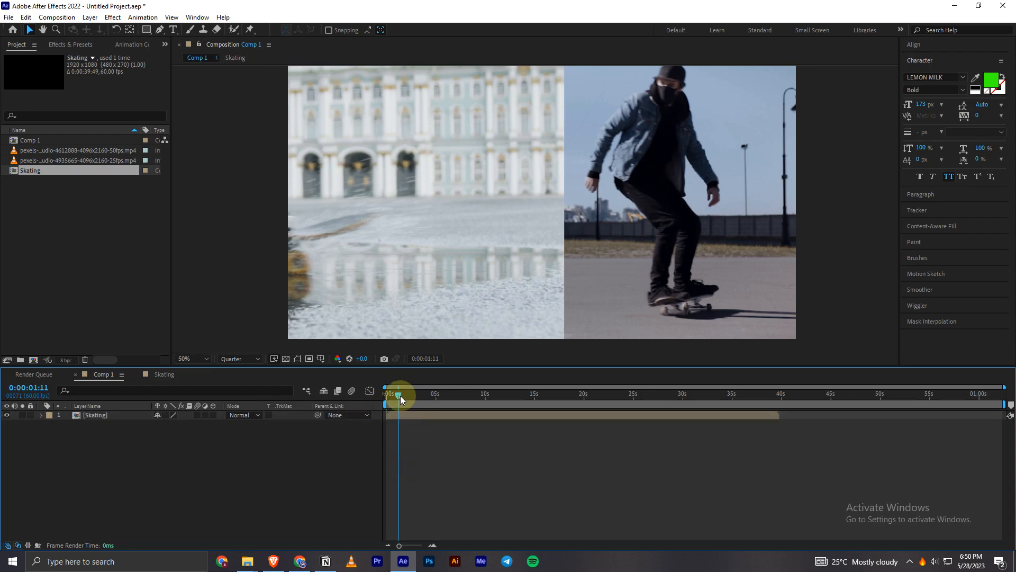
{"action": "left_click", "coordinate": [164, 374]}
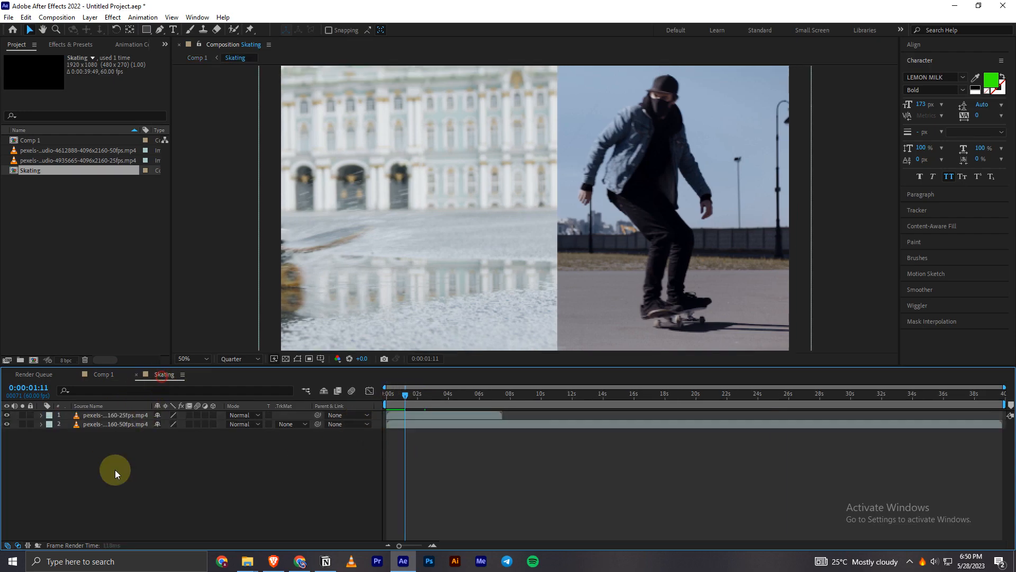
{"action": "mouse_move", "coordinate": [121, 452]}
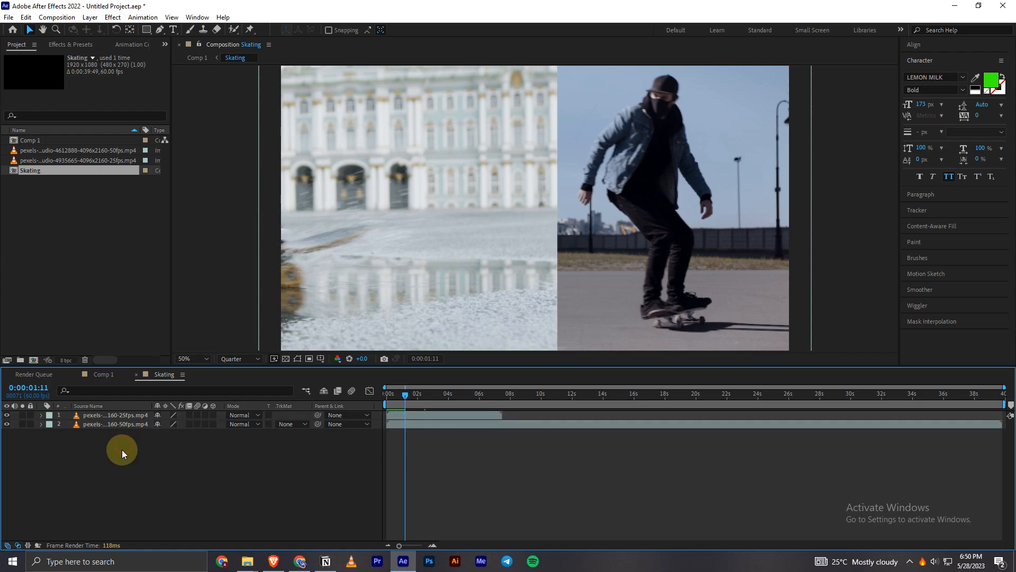
{"action": "left_click", "coordinate": [116, 415]}
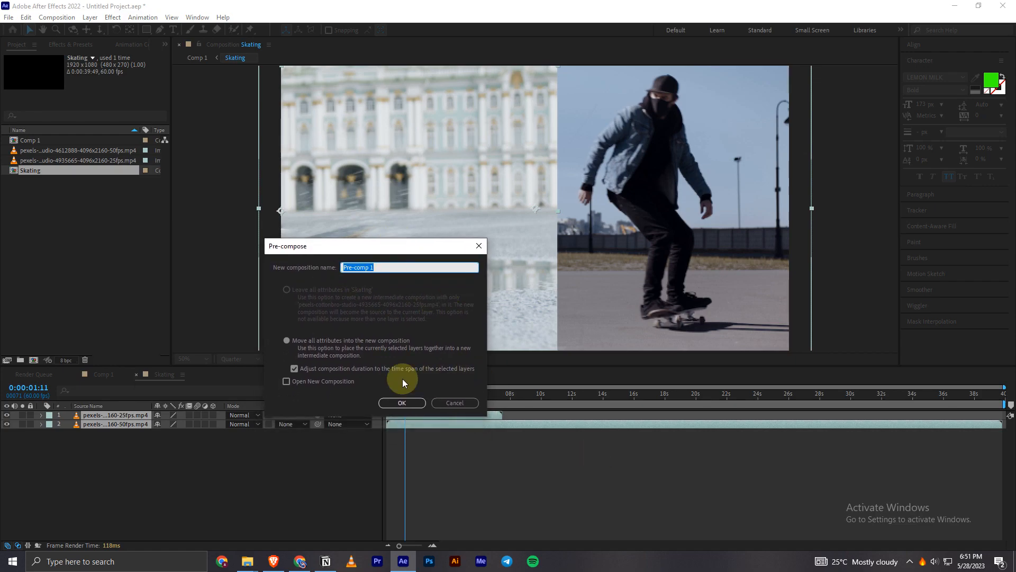
{"action": "left_click", "coordinate": [401, 403]}
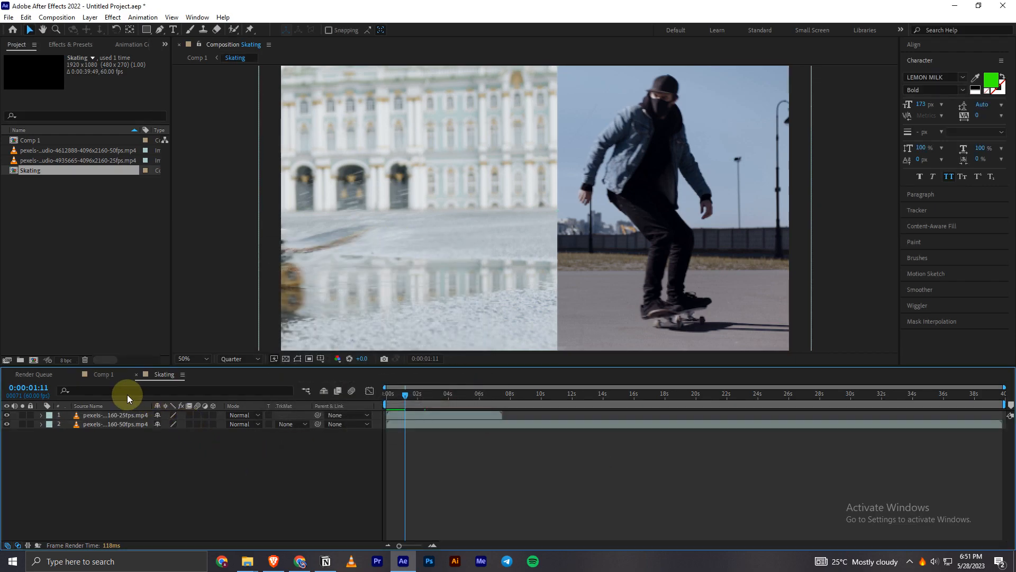
{"action": "left_click", "coordinate": [103, 373]}
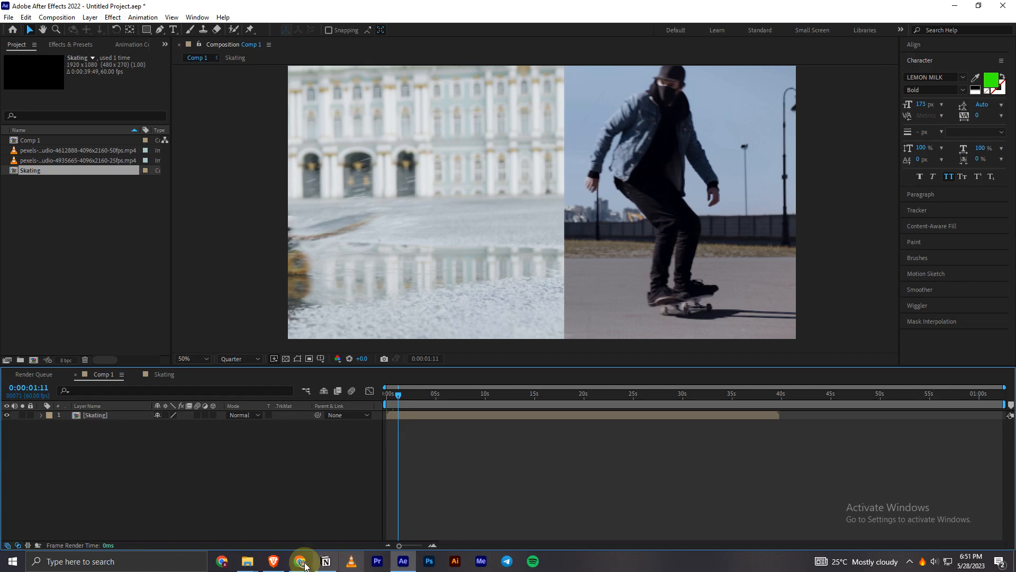
{"action": "mouse_move", "coordinate": [191, 455]}
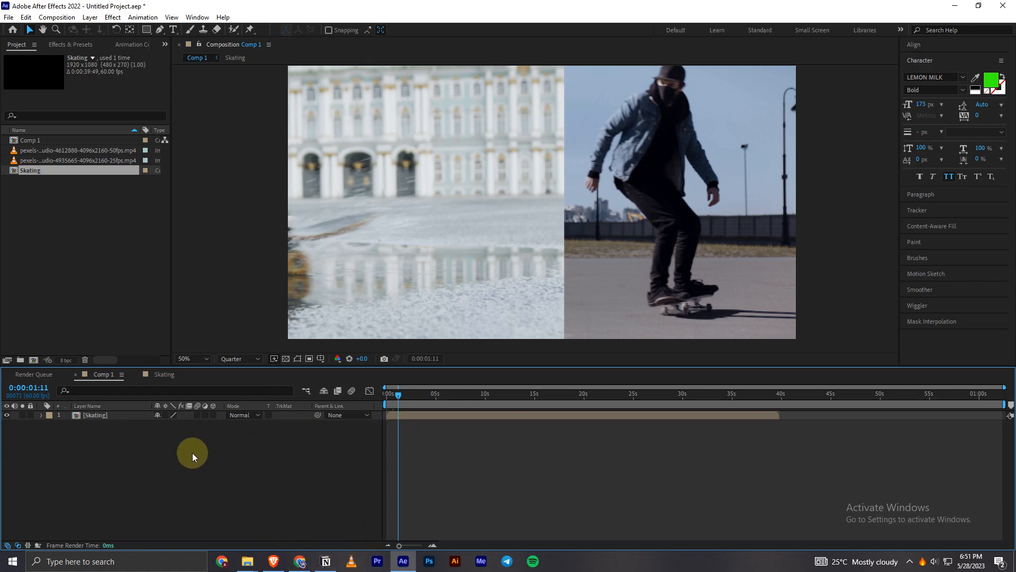